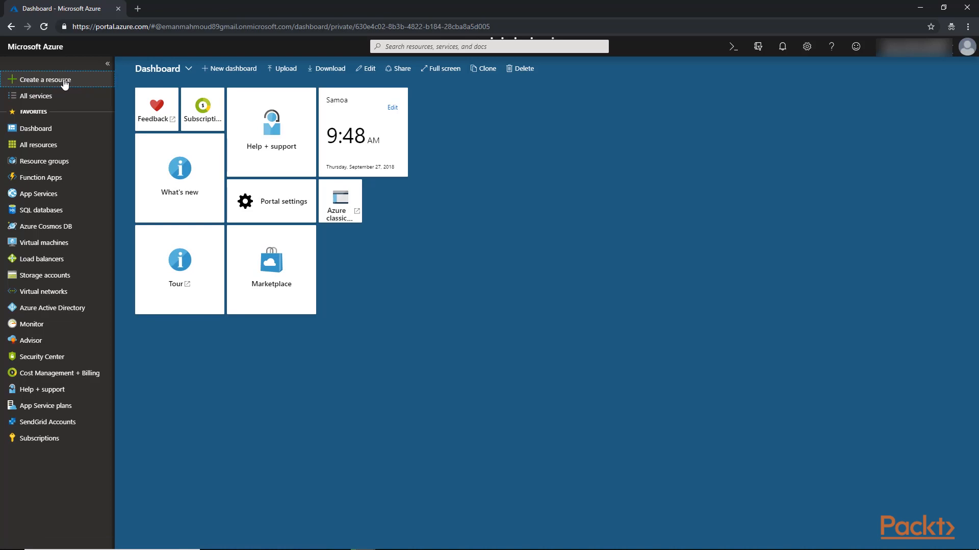
Create a new resource and pick Function App from the Marketplace results.
{"action": "left_click", "coordinate": [43, 80]}
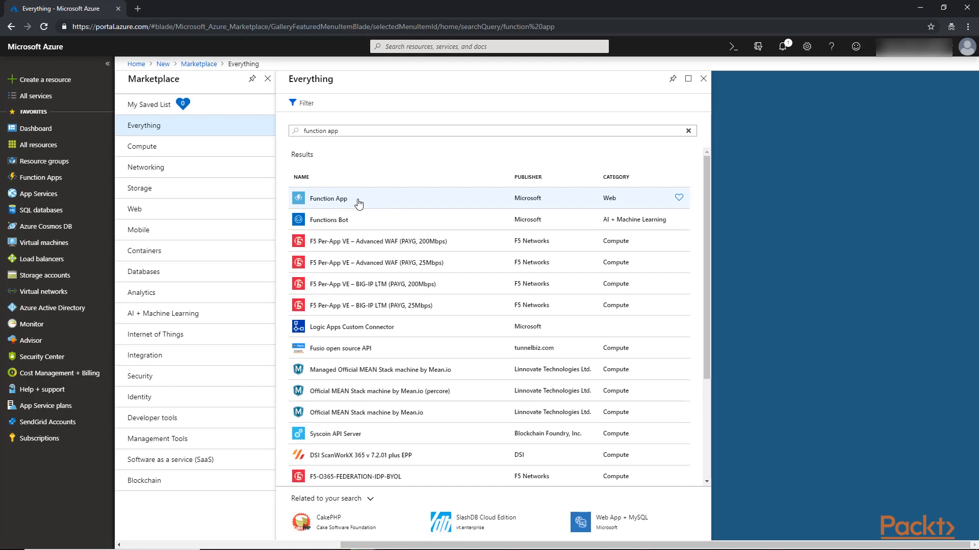
{"action": "left_click", "coordinate": [328, 197]}
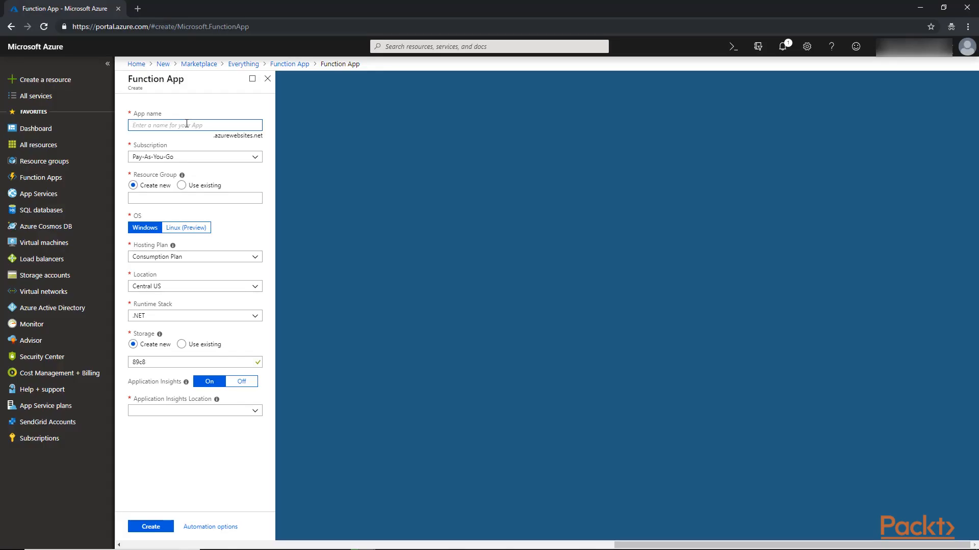
Name the Function App helloserverlessfn after 'Hello' is rejected, and check the auto-filled resource group.
{"action": "type", "text": "Hello"}
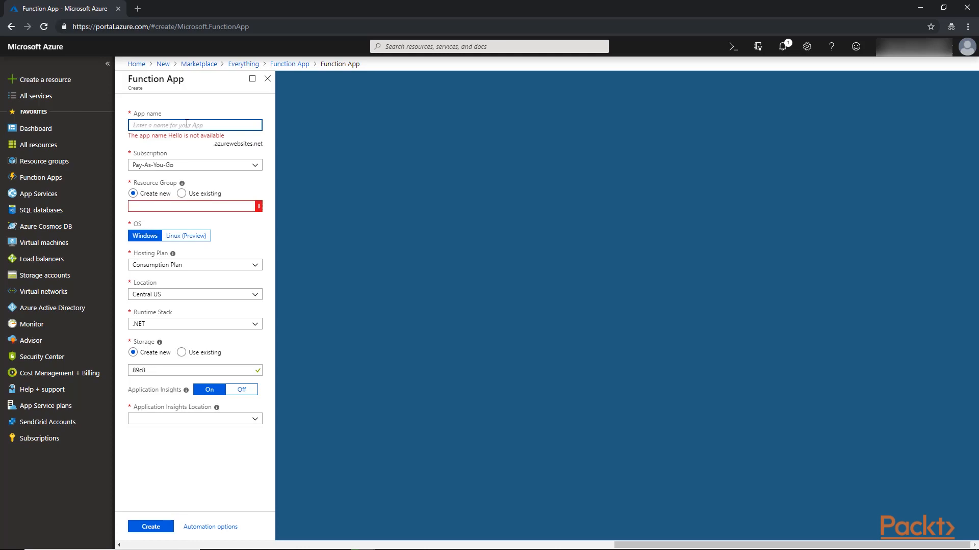
{"action": "type", "text": "helloserverlessfn"}
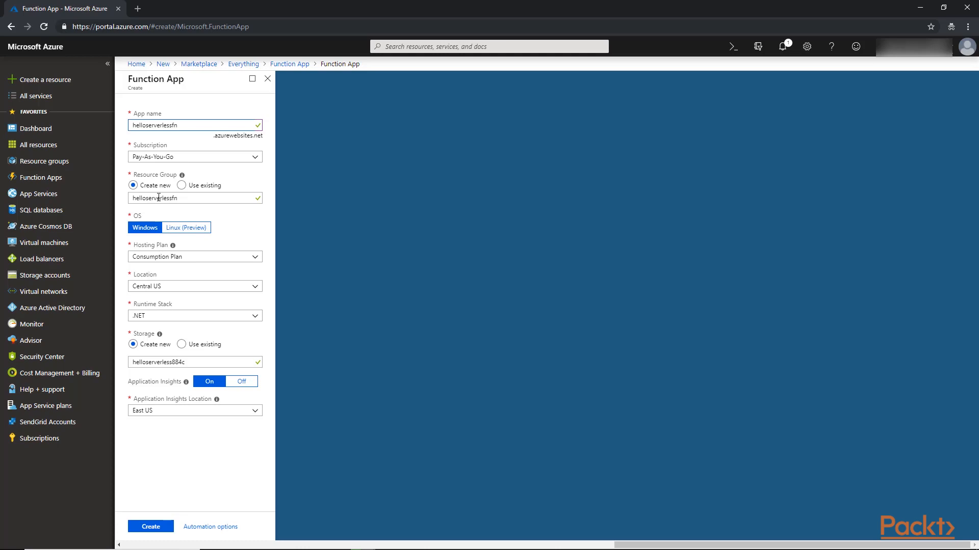
{"action": "mouse_move", "coordinate": [190, 202]}
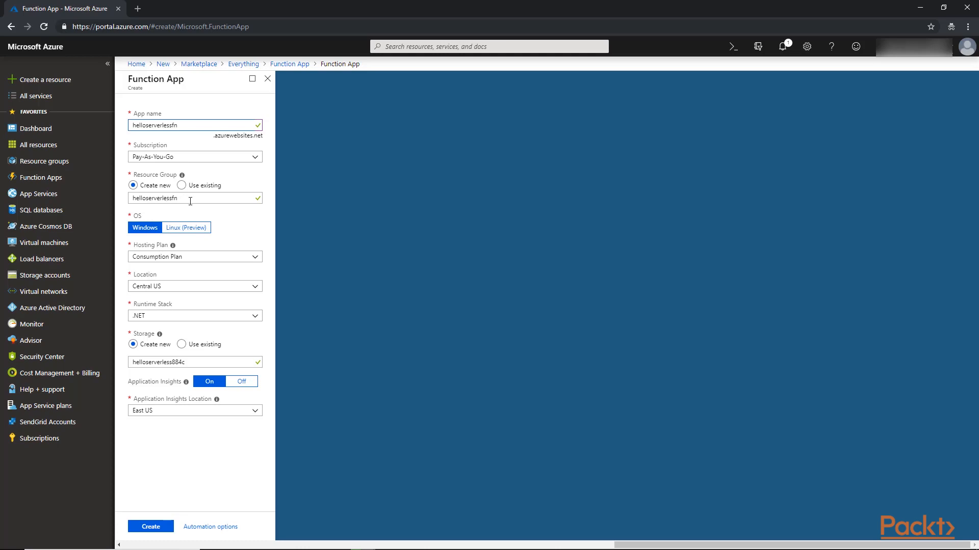
{"action": "left_click", "coordinate": [194, 125]}
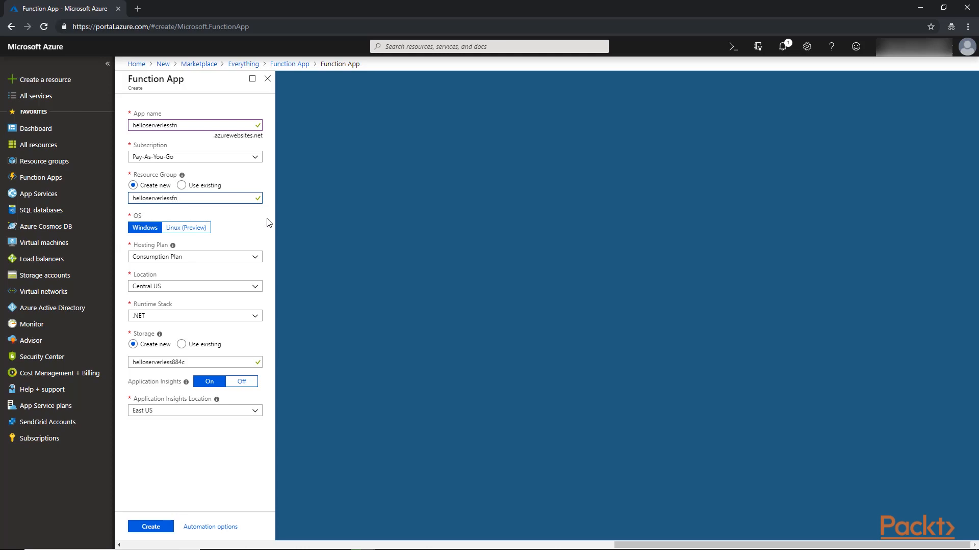
{"action": "left_click", "coordinate": [187, 197]}
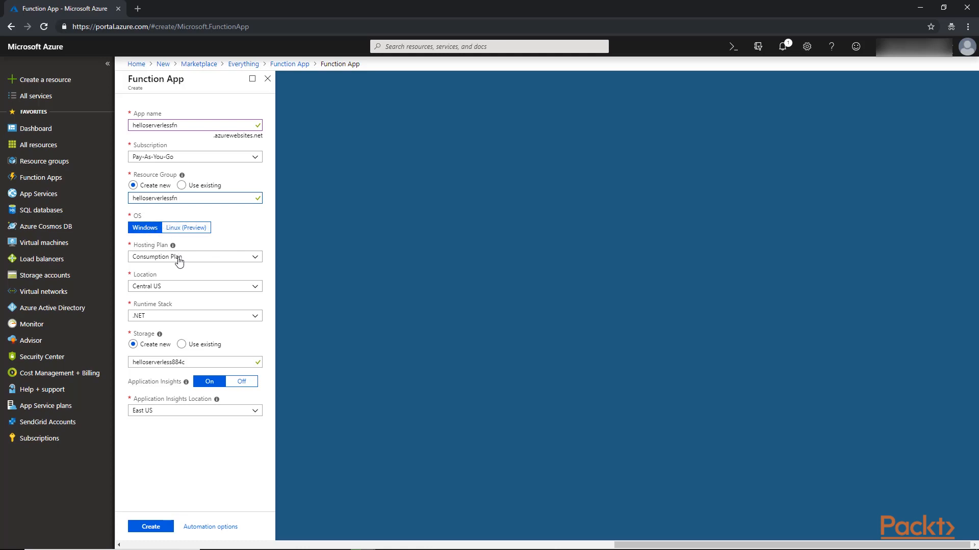
{"action": "left_click", "coordinate": [194, 256]}
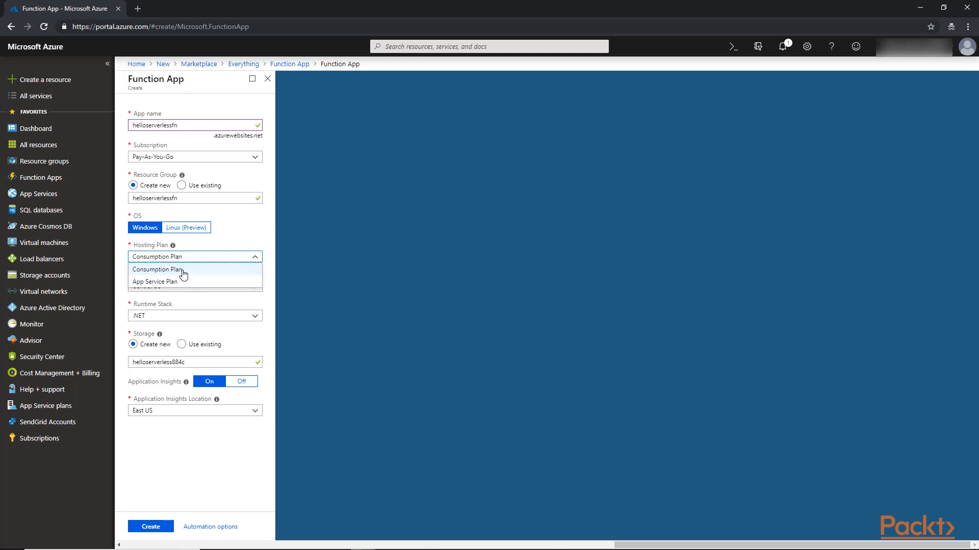
{"action": "left_click", "coordinate": [157, 269]}
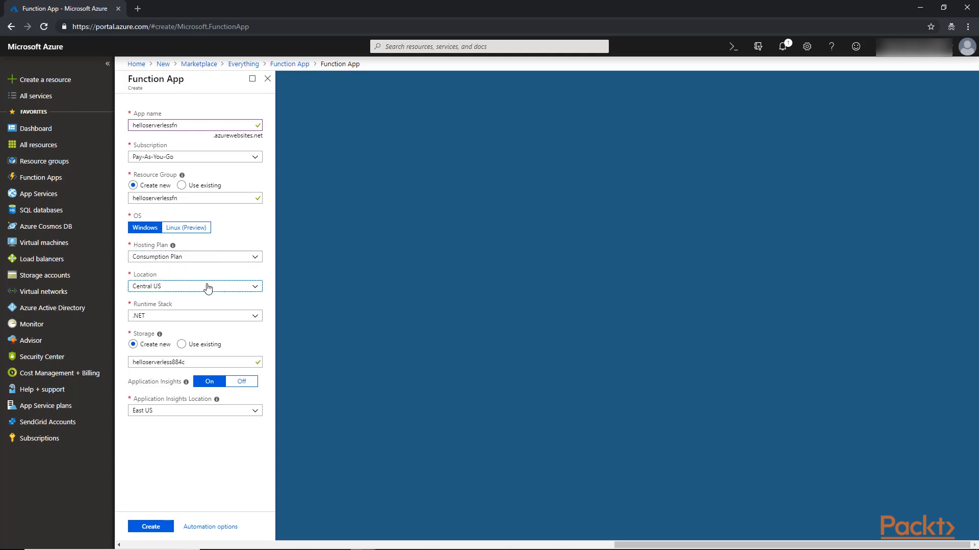
{"action": "left_click", "coordinate": [194, 286]}
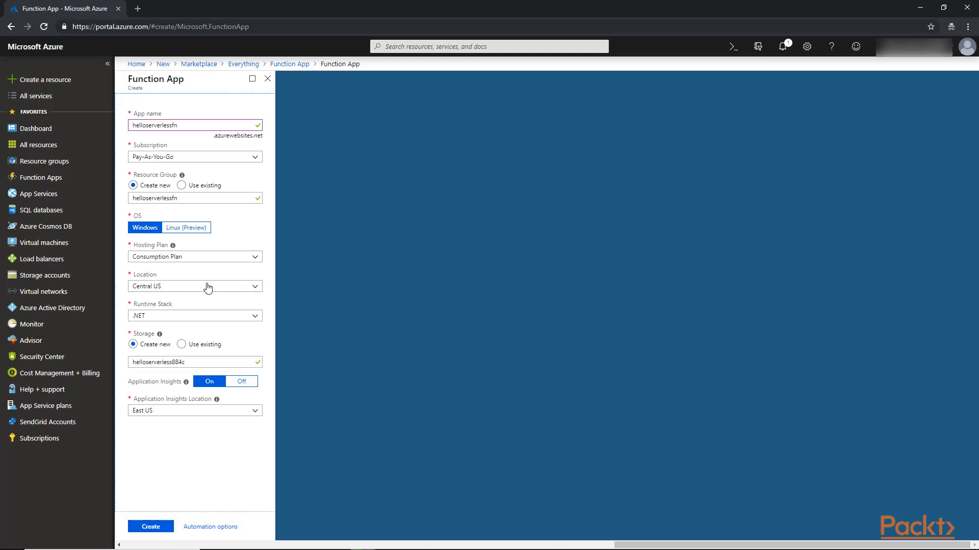
Set the runtime stack to JavaScript and submit the helloserverlessfn Function App.
{"action": "left_click", "coordinate": [194, 315]}
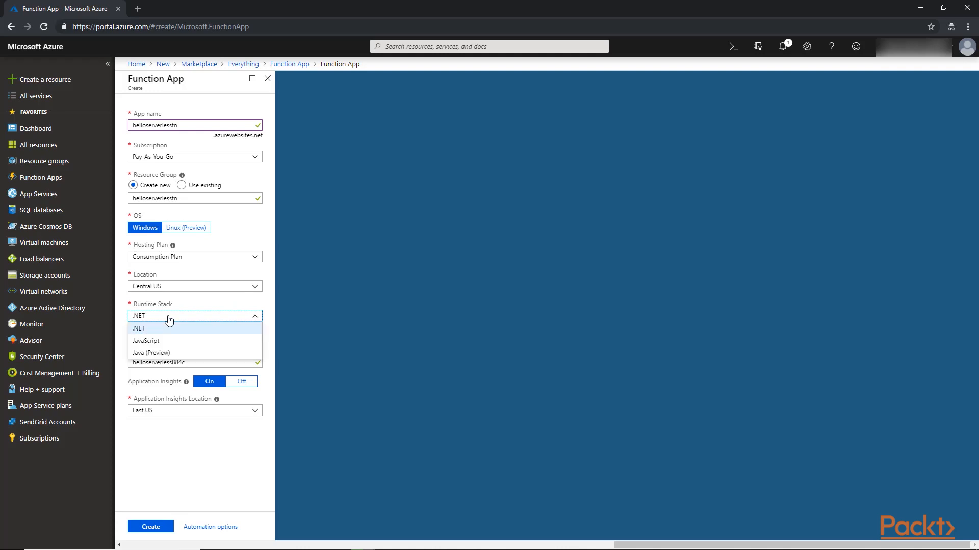
{"action": "mouse_move", "coordinate": [168, 324]}
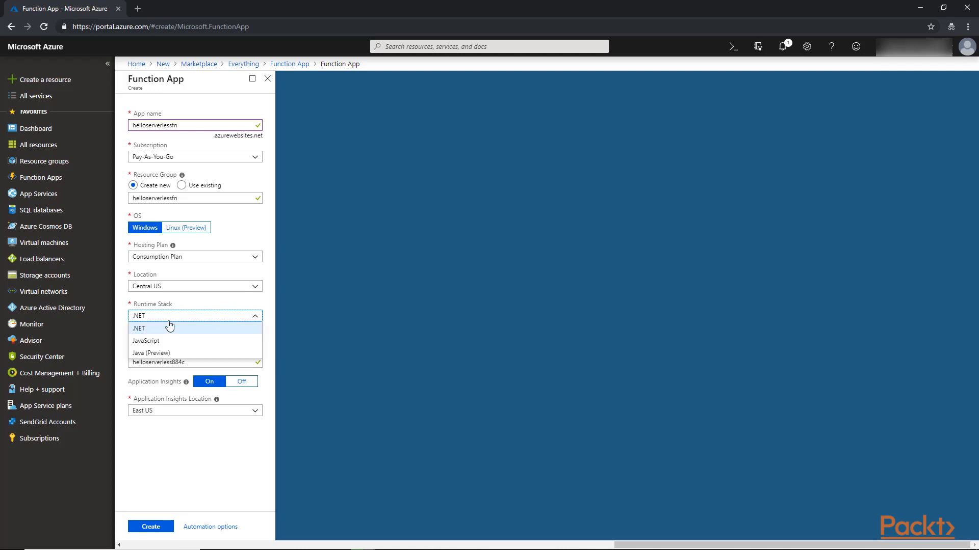
{"action": "mouse_move", "coordinate": [155, 343]}
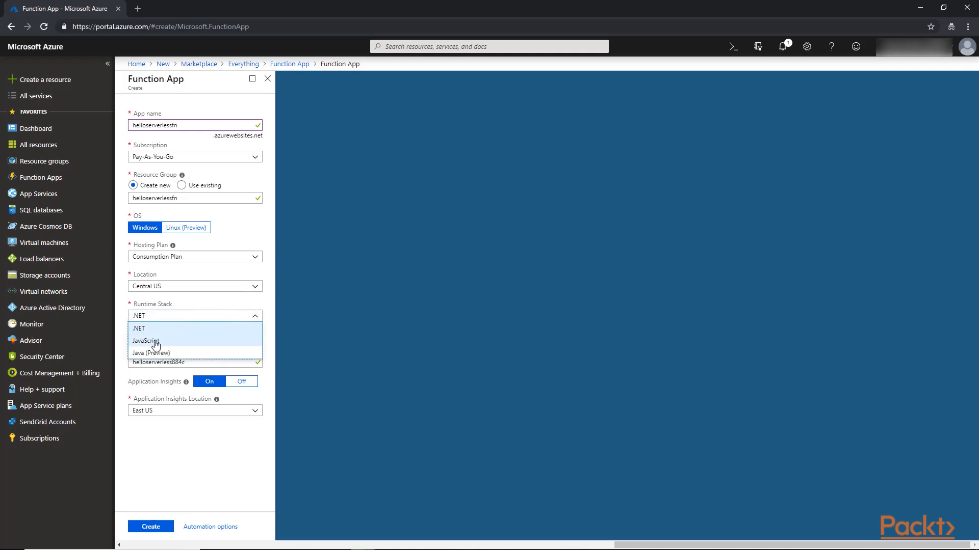
{"action": "left_click", "coordinate": [145, 340]}
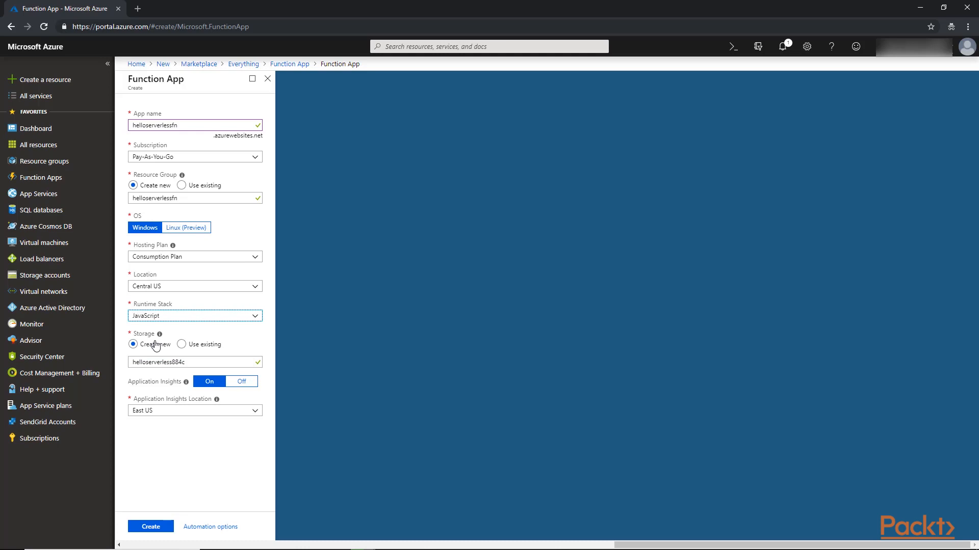
{"action": "mouse_move", "coordinate": [232, 350]}
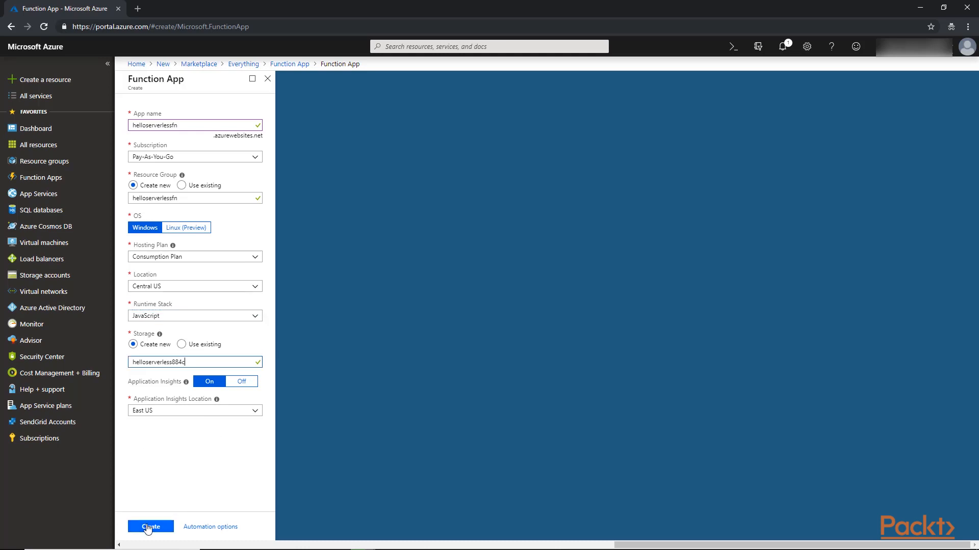
{"action": "left_click", "coordinate": [150, 526]}
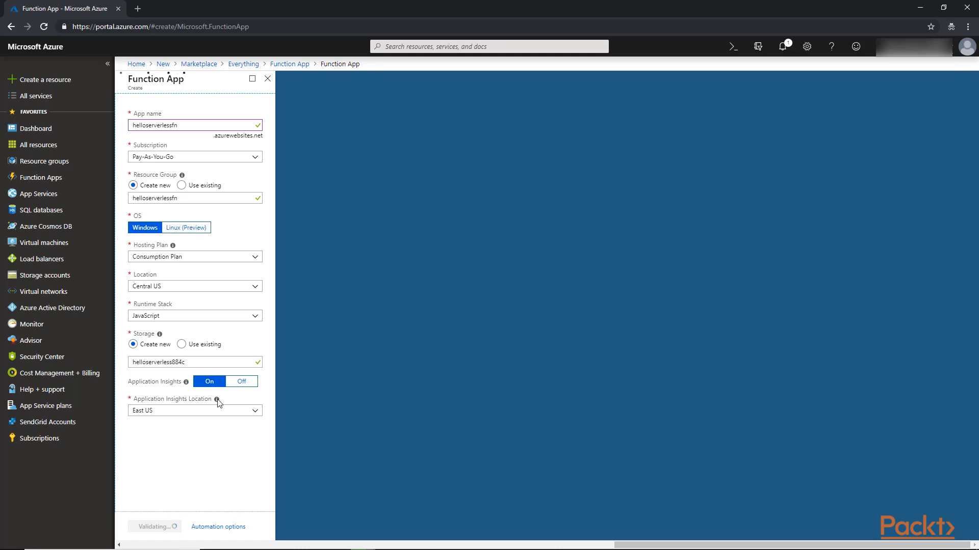
{"action": "mouse_move", "coordinate": [475, 456]}
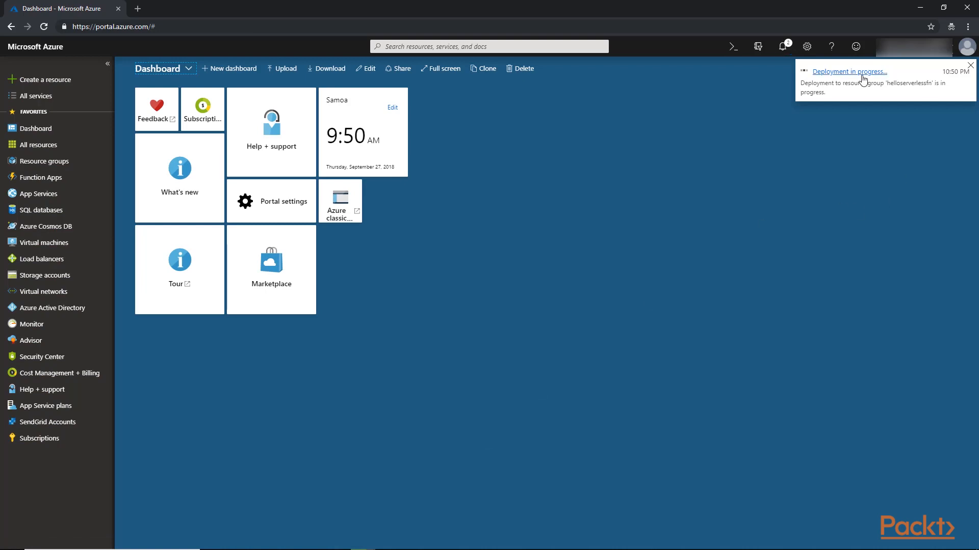
Go to helloserverlessfn from the Deployment succeeded notification.
{"action": "left_click", "coordinate": [781, 46]}
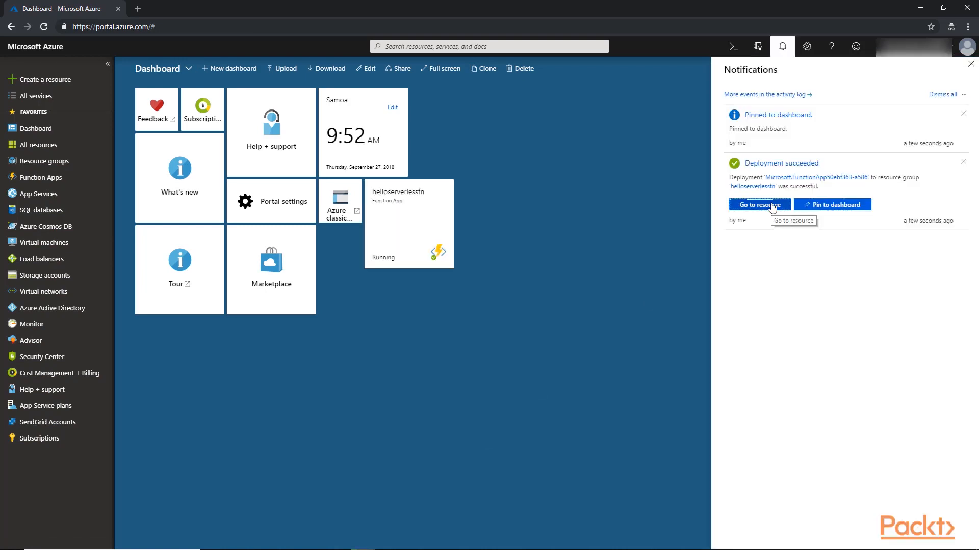
{"action": "left_click", "coordinate": [759, 204]}
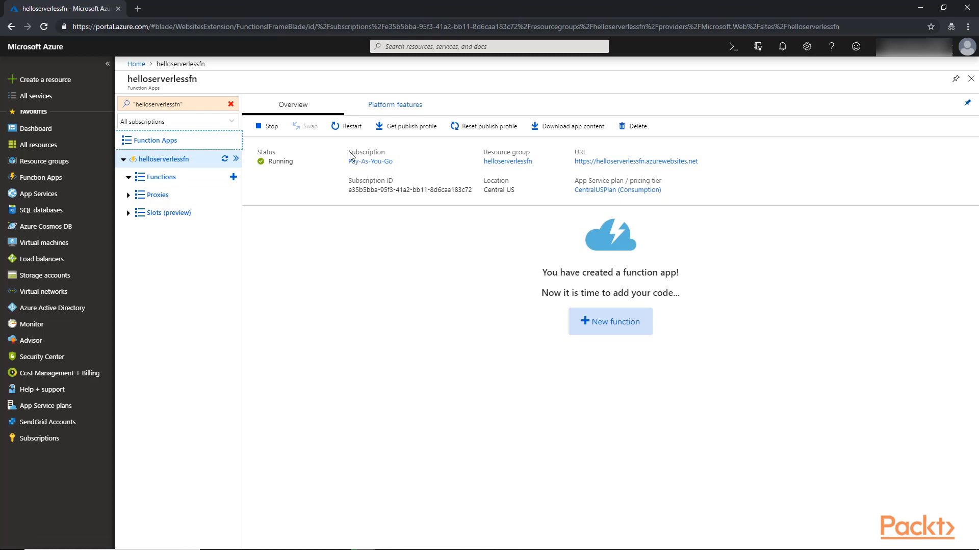
{"action": "mouse_move", "coordinate": [603, 347]}
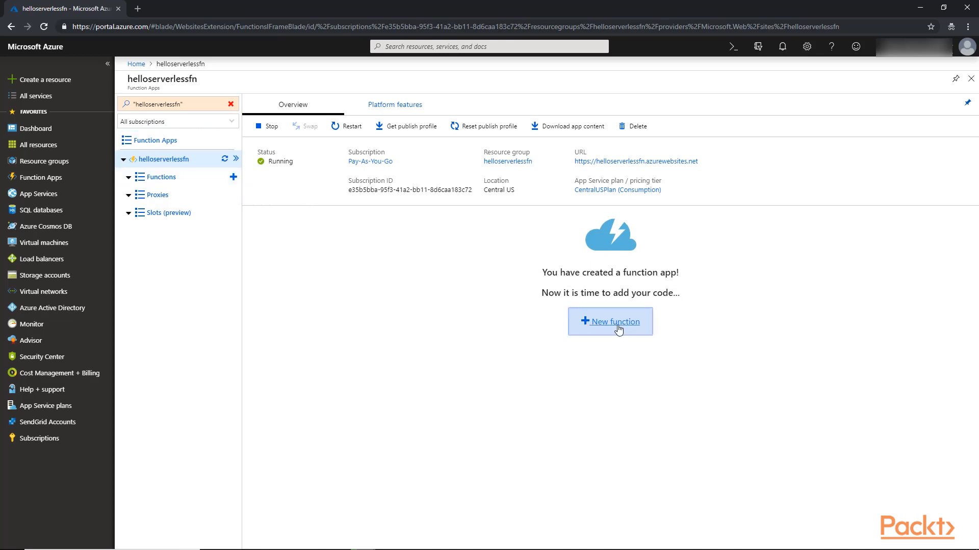
Start a new In-portal JavaScript function using the Webhook + API template.
{"action": "left_click", "coordinate": [610, 322]}
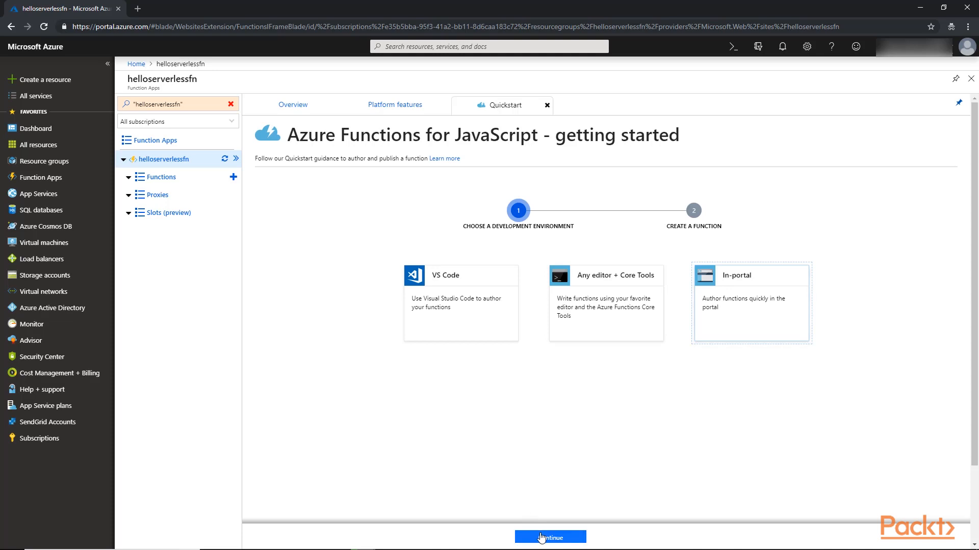
{"action": "left_click", "coordinate": [550, 538]}
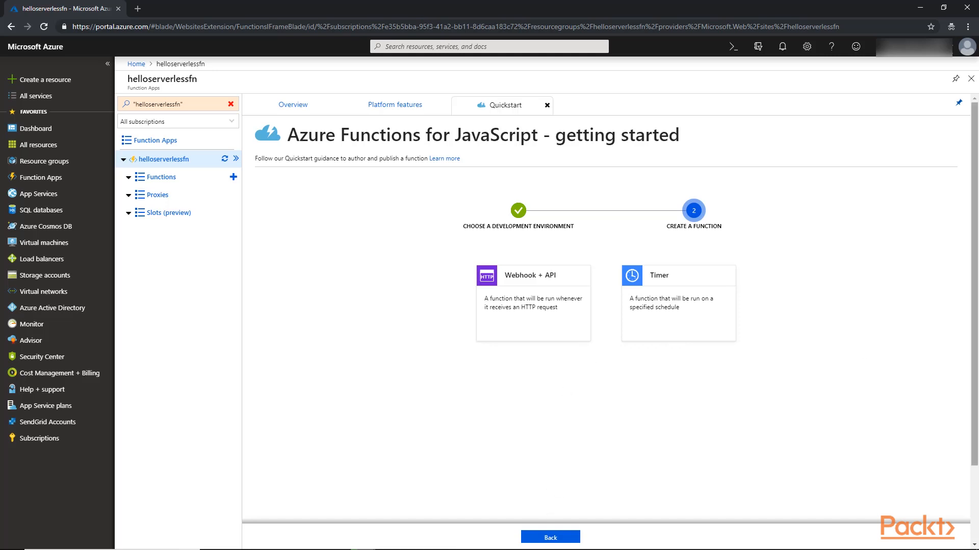
{"action": "mouse_move", "coordinate": [578, 287]}
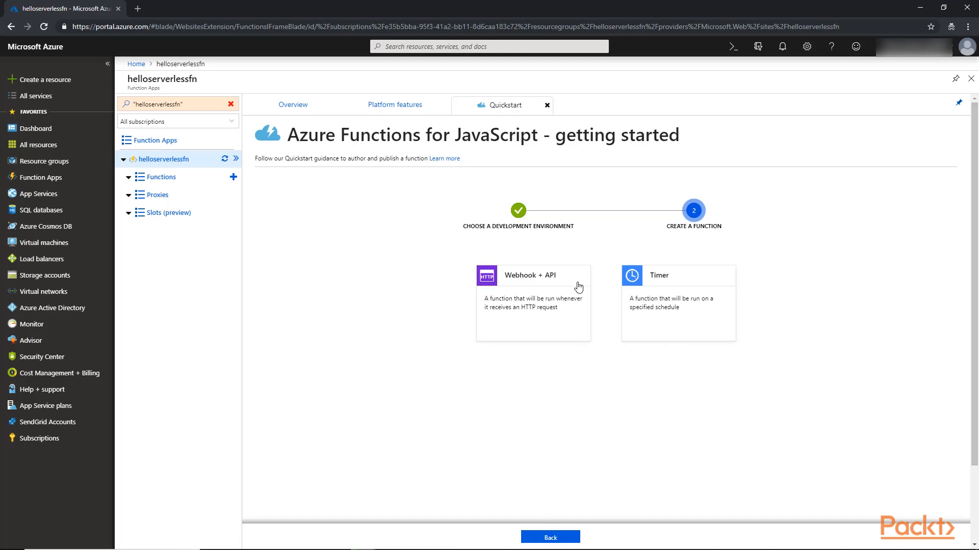
{"action": "left_click", "coordinate": [532, 303]}
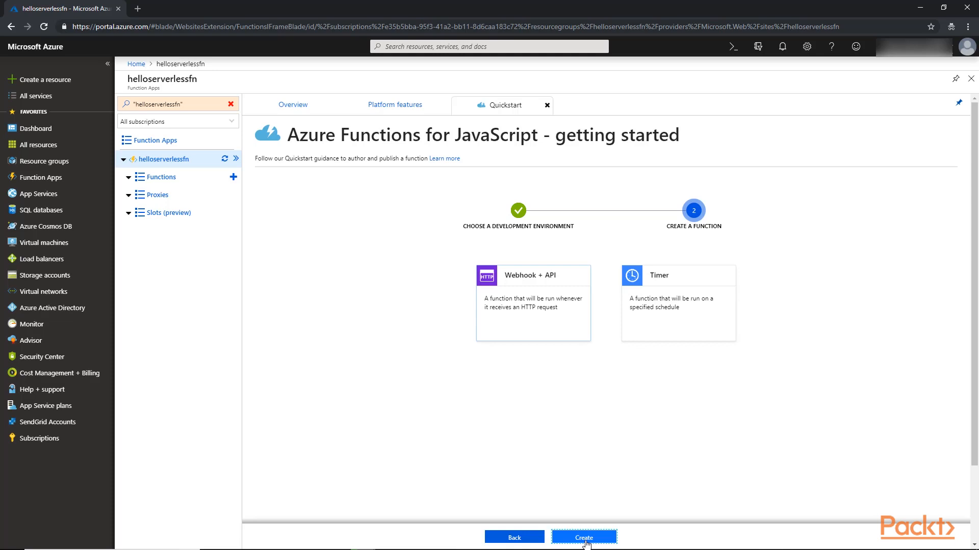
Create HttpTriggerJS1 and edit index.js to always return body "Hello World!".
{"action": "left_click", "coordinate": [582, 537]}
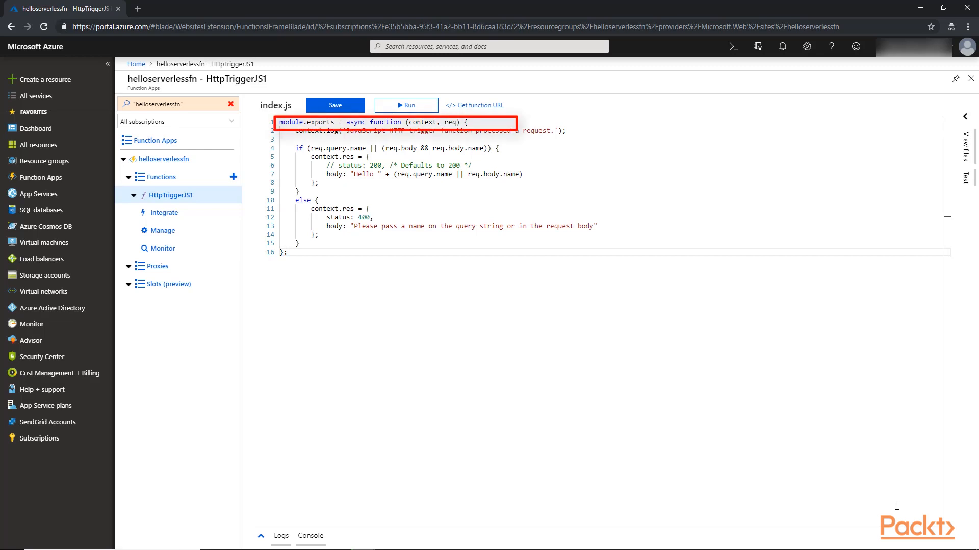
{"action": "left_click", "coordinate": [287, 252]}
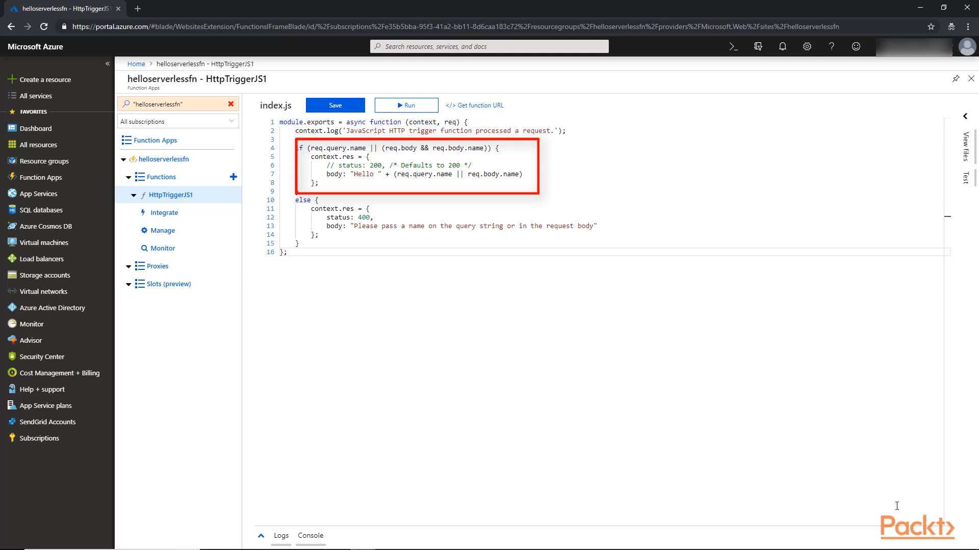
{"action": "left_click", "coordinate": [286, 252]}
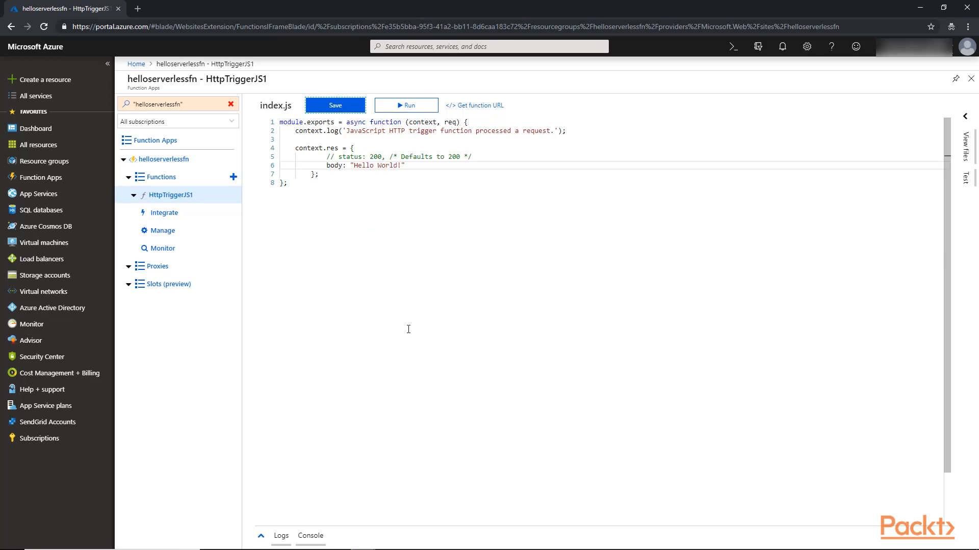
{"action": "mouse_move", "coordinate": [445, 152]}
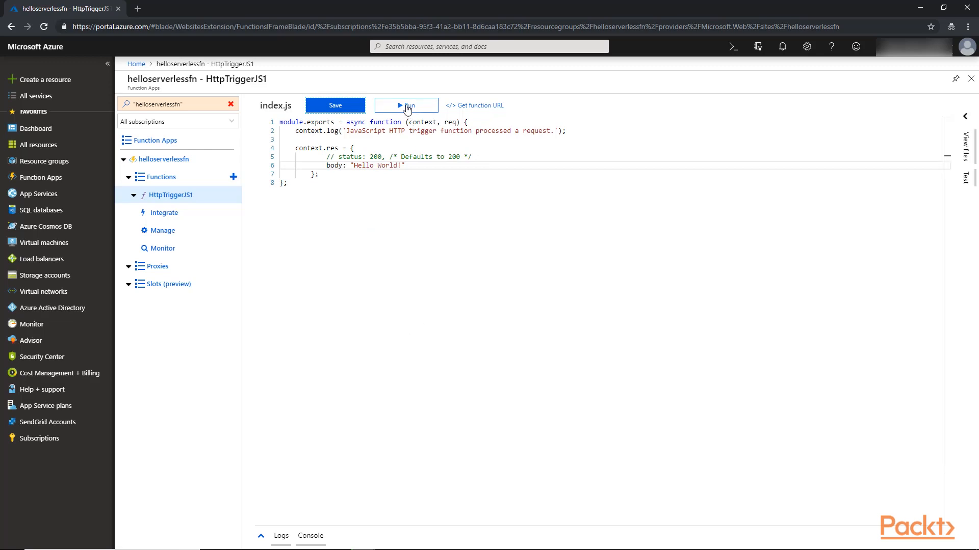
Run HttpTriggerJS1 in the Test pane, getting Hello World! with 200 OK.
{"action": "left_click", "coordinate": [406, 105]}
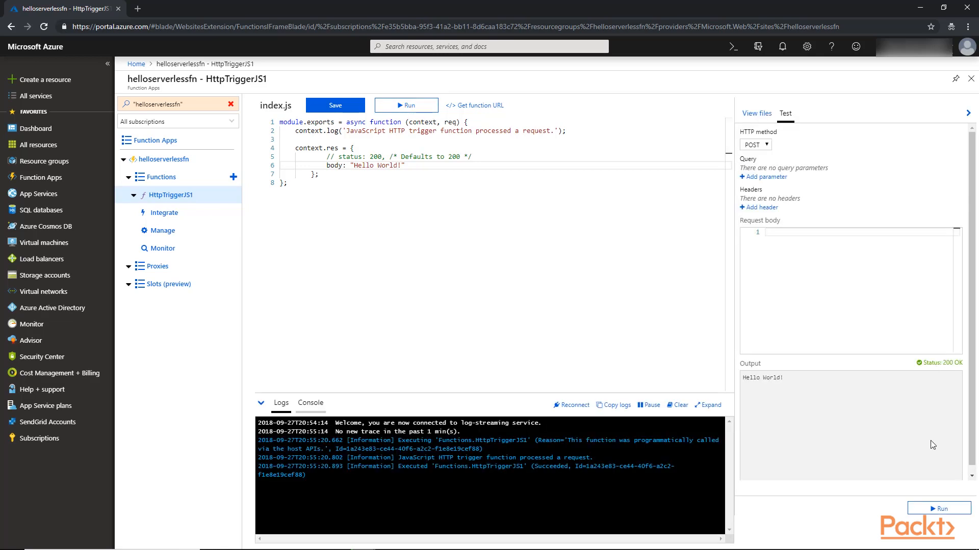
{"action": "left_click", "coordinate": [405, 105]}
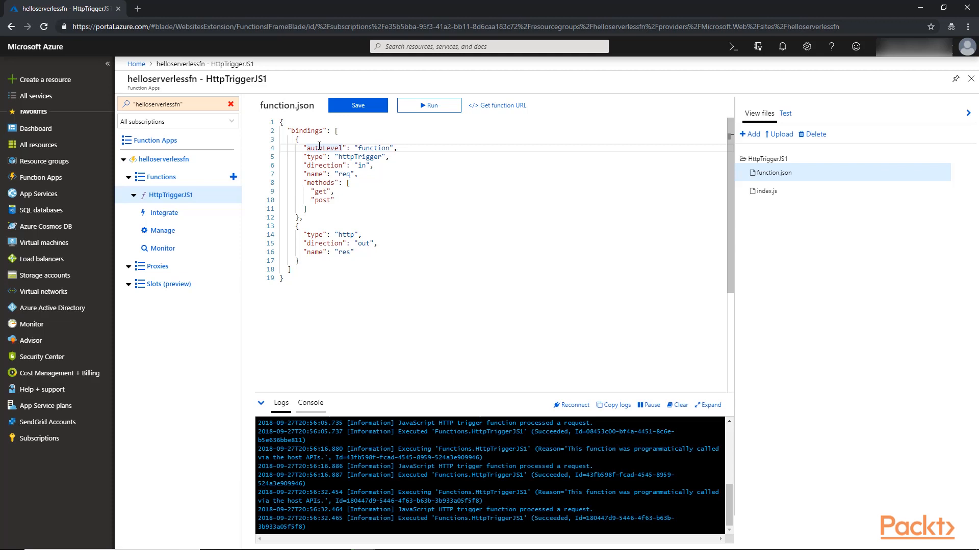
Display function.json with its httpTrigger input and http output bindings.
{"action": "left_click", "coordinate": [318, 148]}
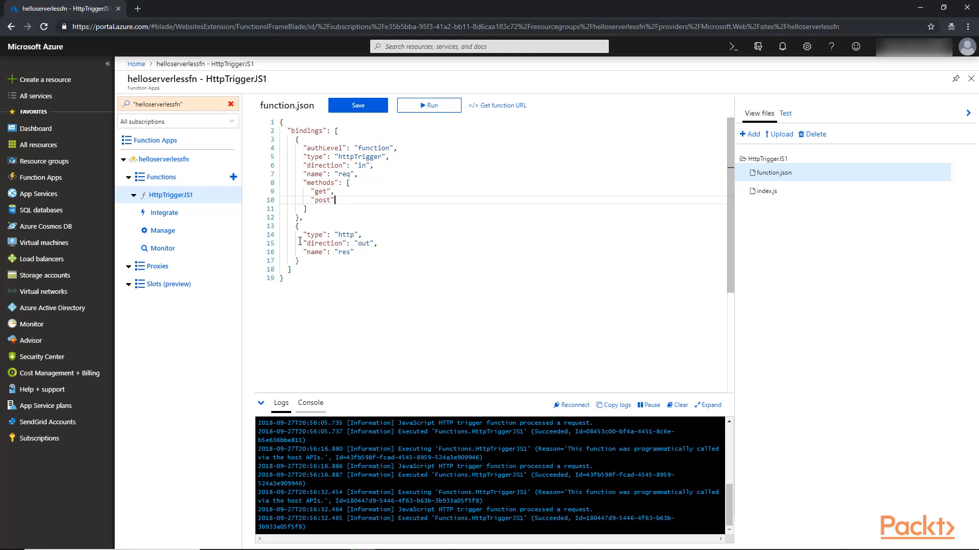
{"action": "left_click", "coordinate": [785, 113]}
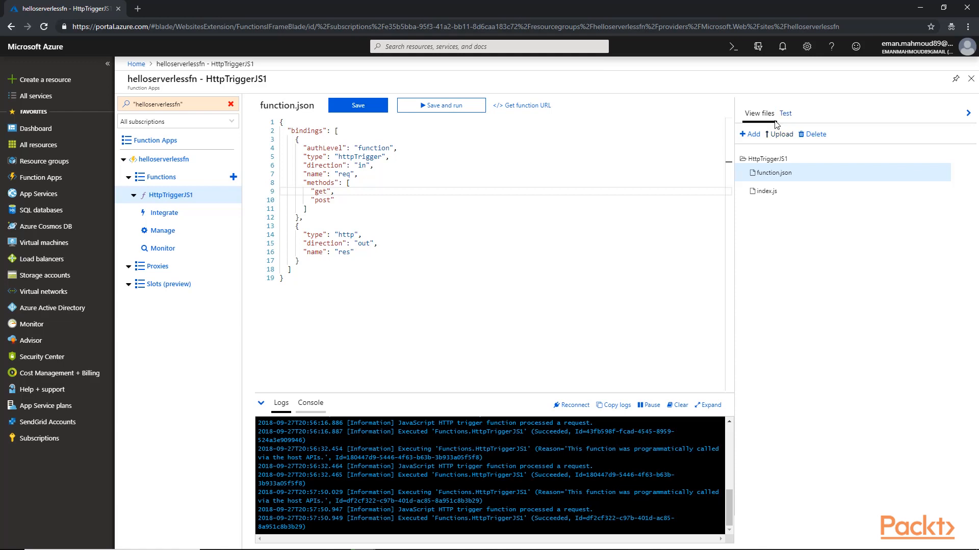
{"action": "mouse_move", "coordinate": [770, 122]}
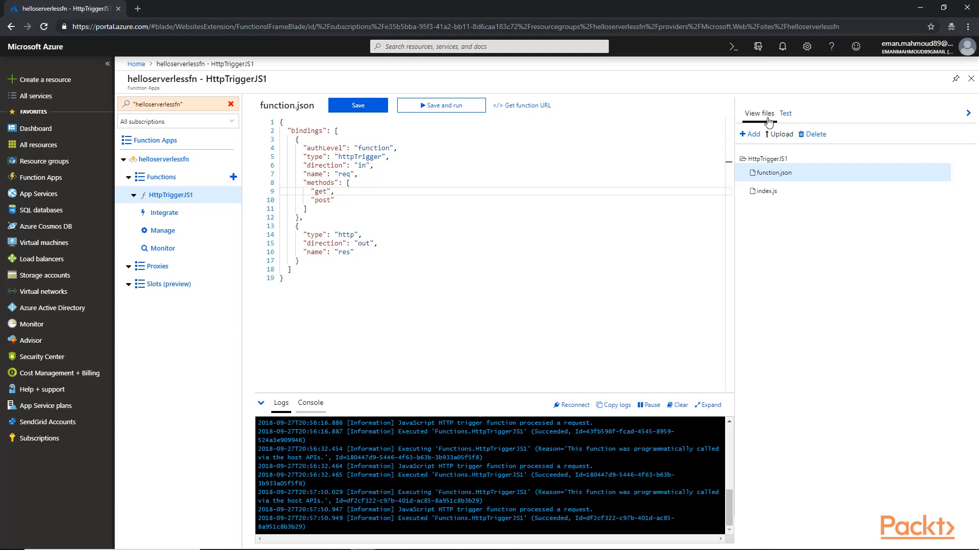